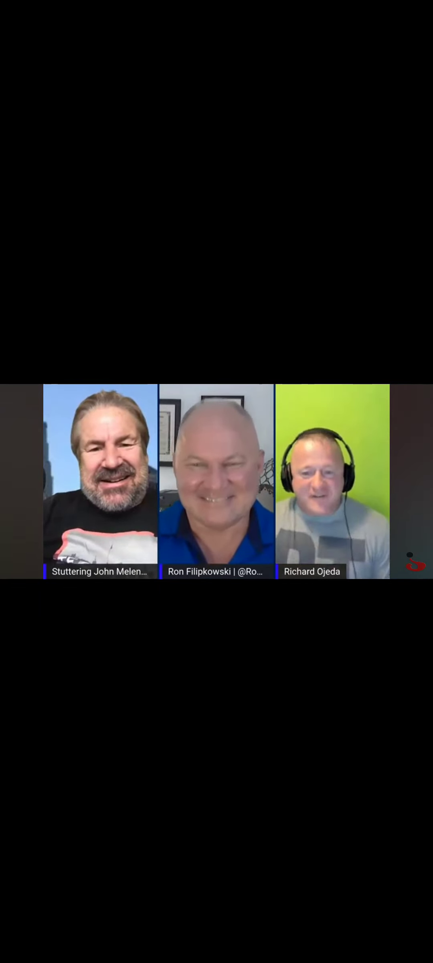
Accept the 'Sign in to YouTube on TV' prompt for the TCL Roku TV via Continue
{"action": "left_click", "coordinate": [217, 480]}
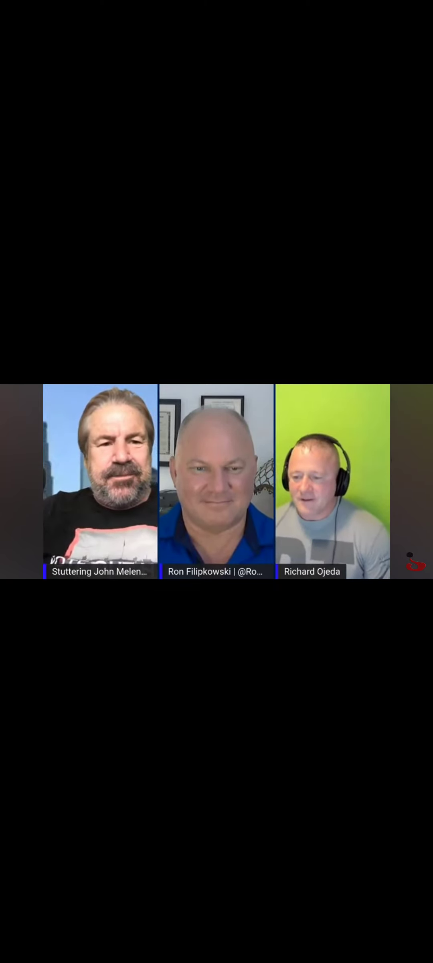
{"action": "left_click", "coordinate": [217, 481]}
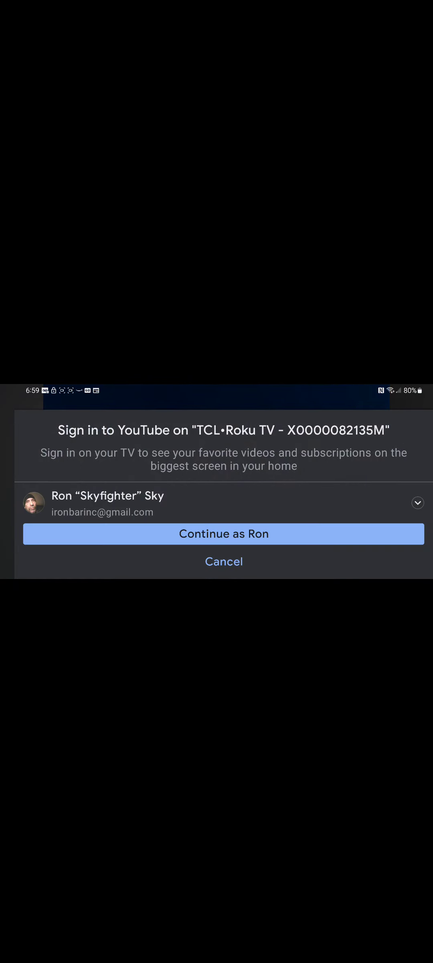
{"action": "left_click", "coordinate": [223, 533]}
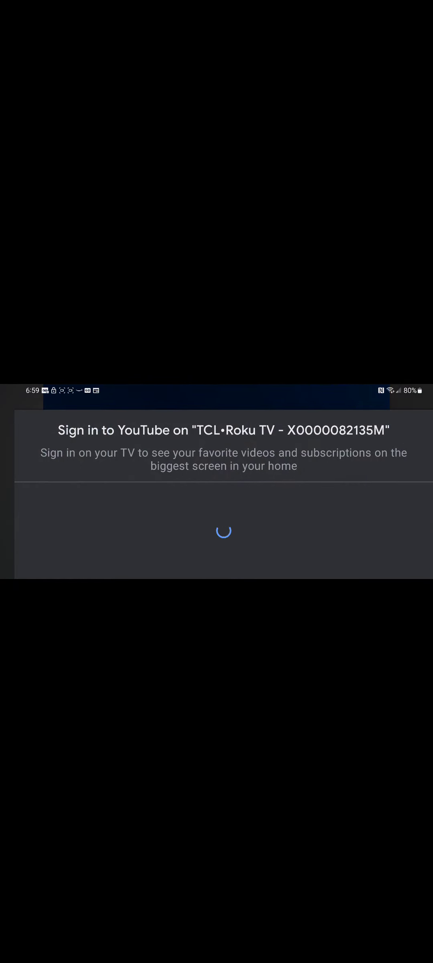